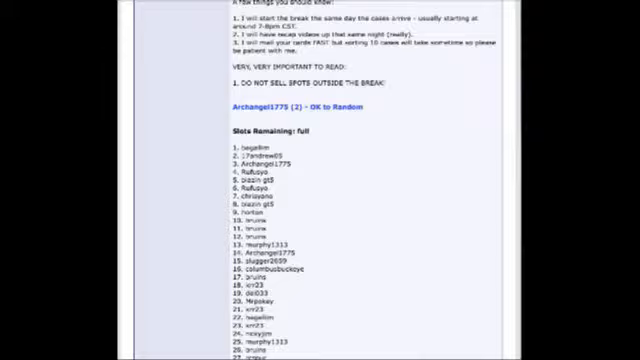
# Step: Randomize the pasted list of 289 slot names
pyautogui.scroll(-3)
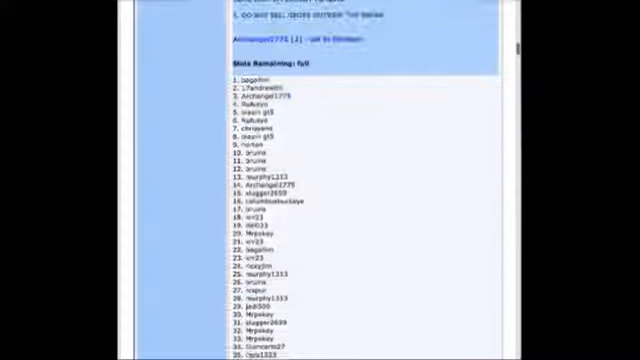
pyautogui.scroll(-3)
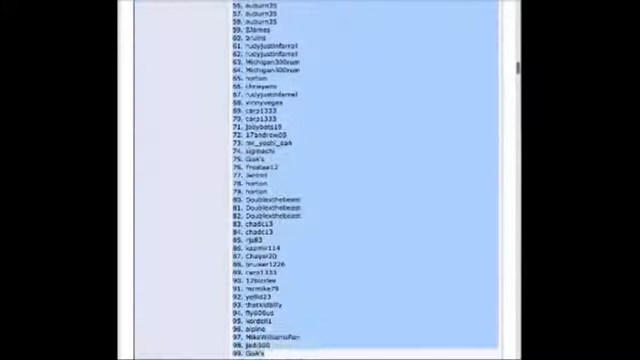
pyautogui.scroll(-3)
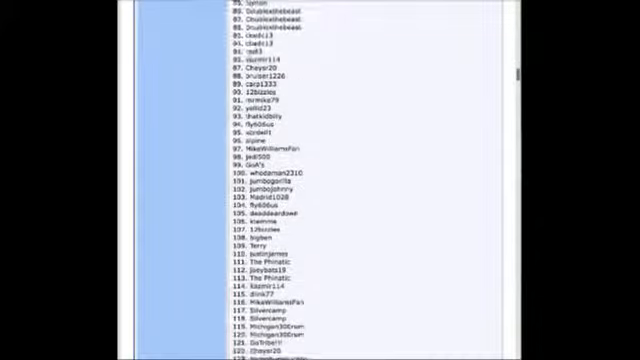
pyautogui.scroll(-3)
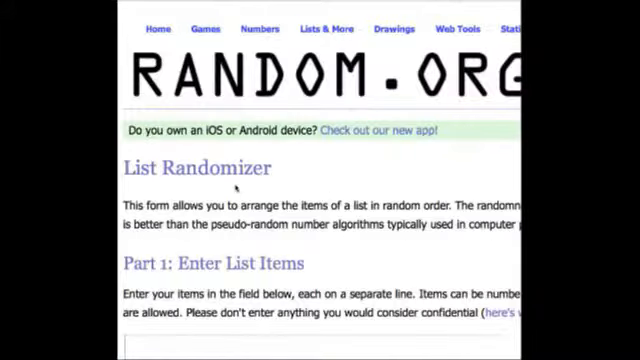
pyautogui.scroll(-3)
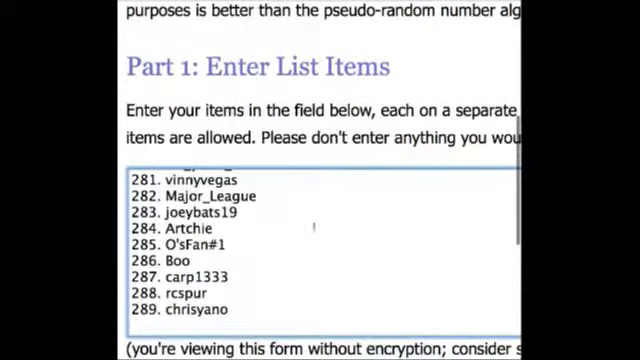
pyautogui.scroll(-3)
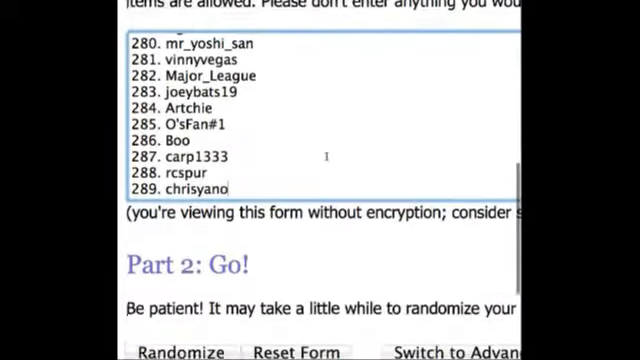
pyautogui.scroll(-3)
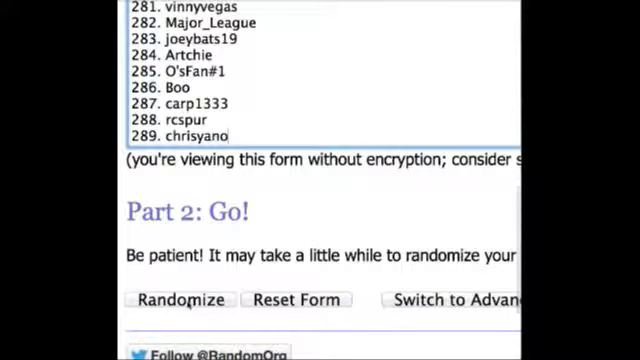
pyautogui.click(181, 300)
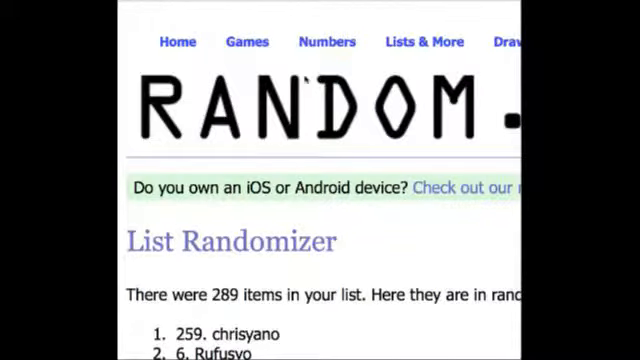
# Step: Scroll through the shuffled slot-name results
pyautogui.scroll(-3)
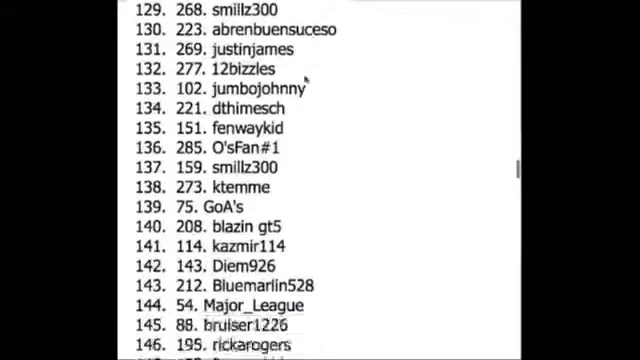
pyautogui.scroll(-3)
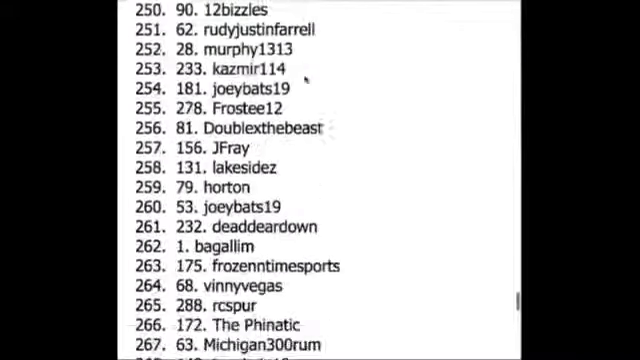
pyautogui.scroll(-3)
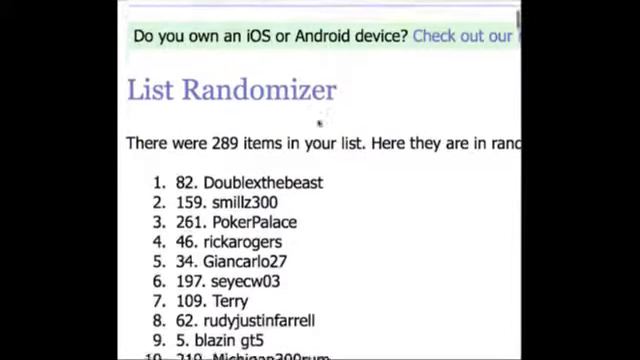
pyautogui.scroll(-3)
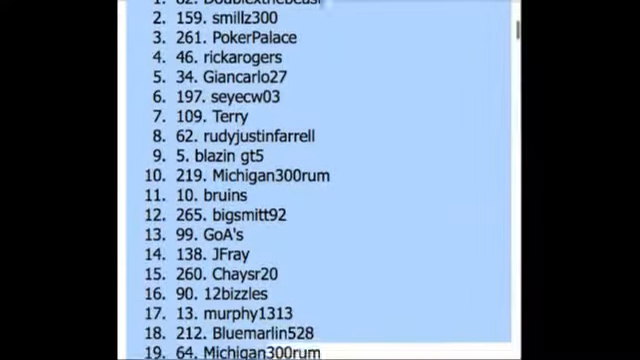
# Step: Scroll down through the full randomized 289-slot result list
pyautogui.scroll(-3)
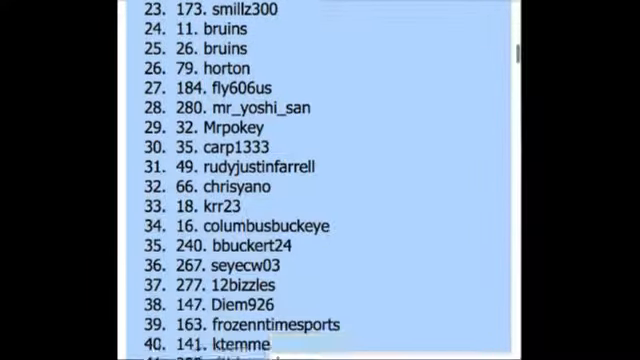
pyautogui.scroll(-3)
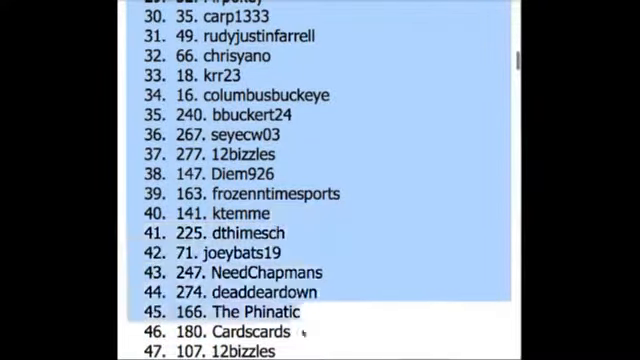
pyautogui.scroll(-3)
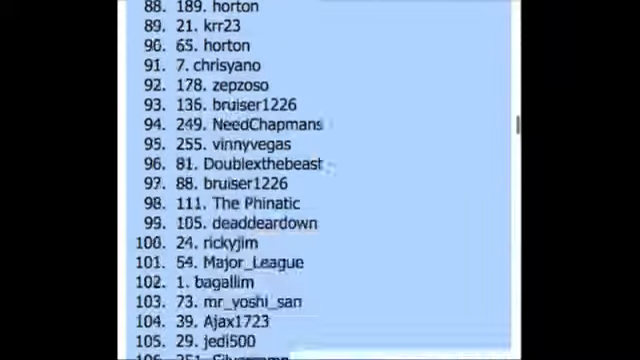
pyautogui.scroll(-3)
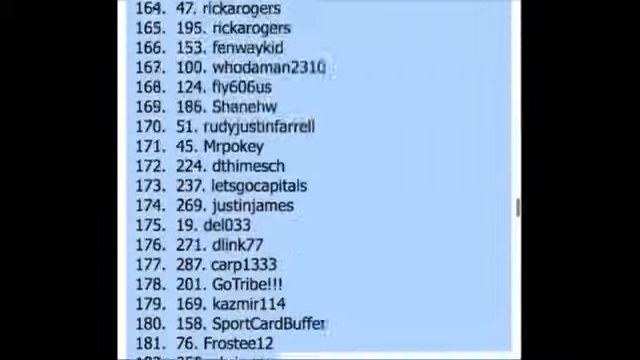
pyautogui.scroll(-3)
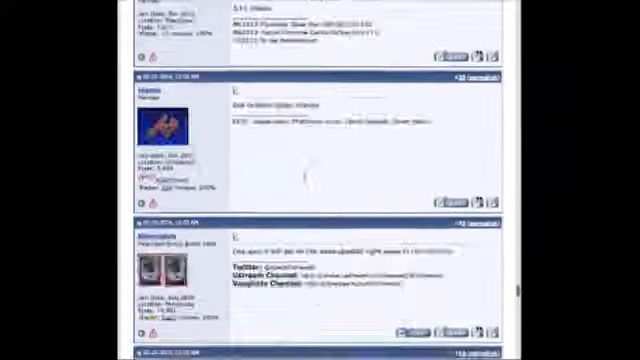
# Step: Scroll down the break thread toward the Quick Reply box
pyautogui.scroll(-3)
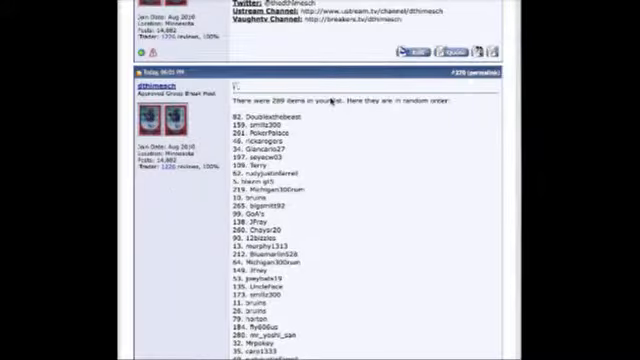
pyautogui.scroll(-3)
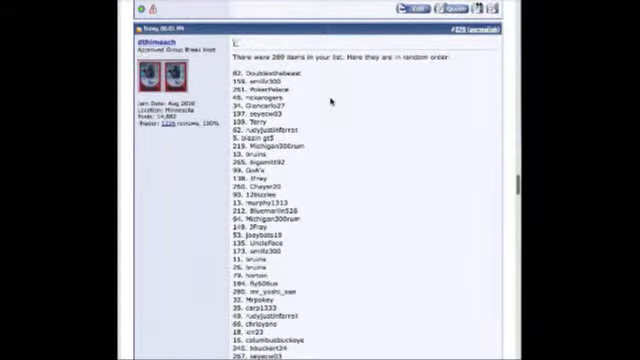
pyautogui.scroll(-3)
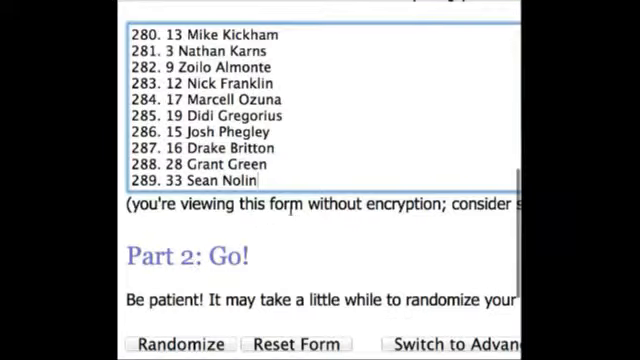
# Step: Reshuffle the 289-card list and scroll through the new random order
pyautogui.scroll(-3)
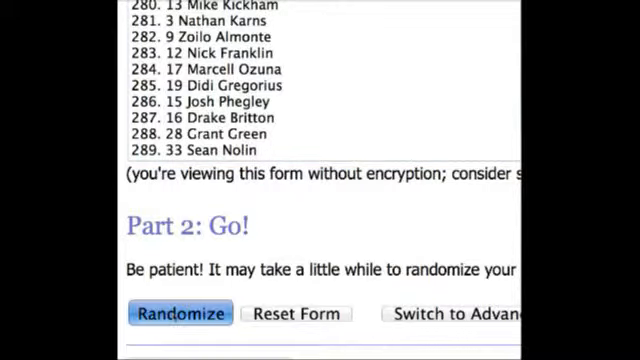
pyautogui.click(179, 313)
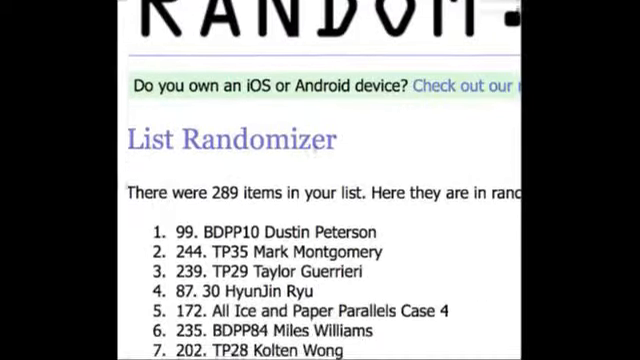
pyautogui.scroll(-3)
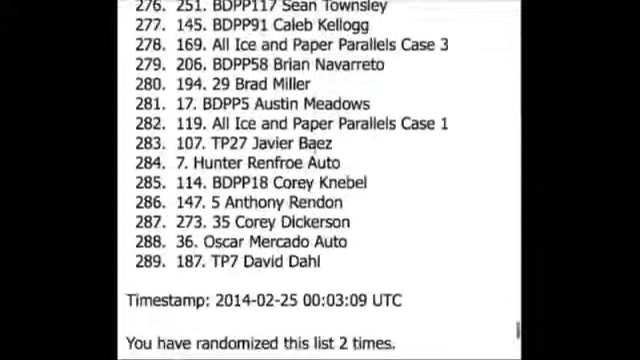
pyautogui.scroll(-3)
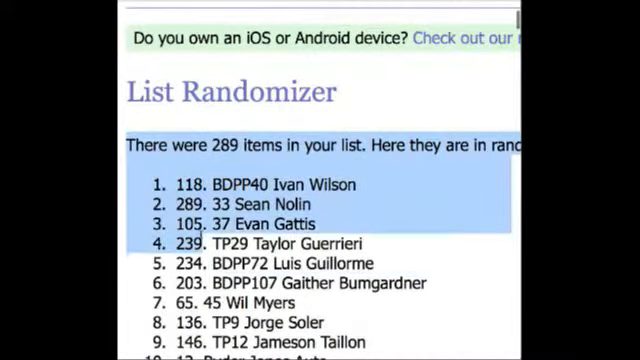
pyautogui.scroll(-3)
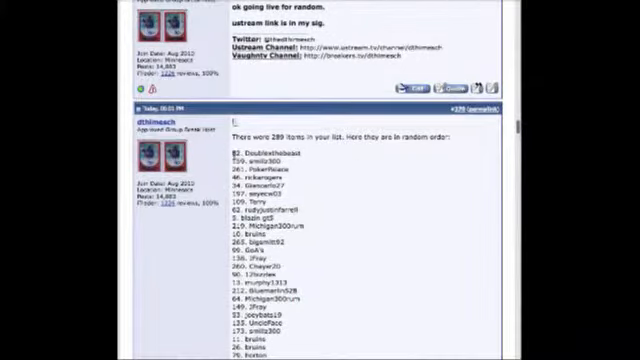
pyautogui.scroll(-3)
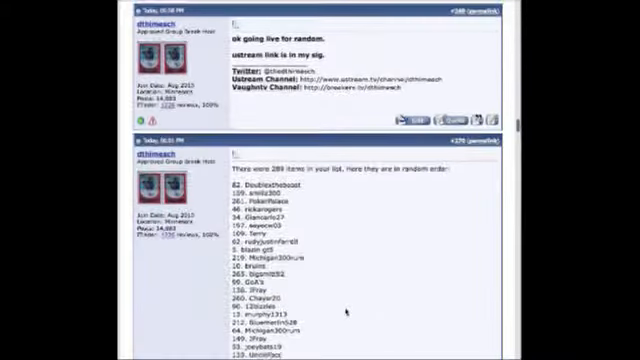
pyautogui.scroll(-3)
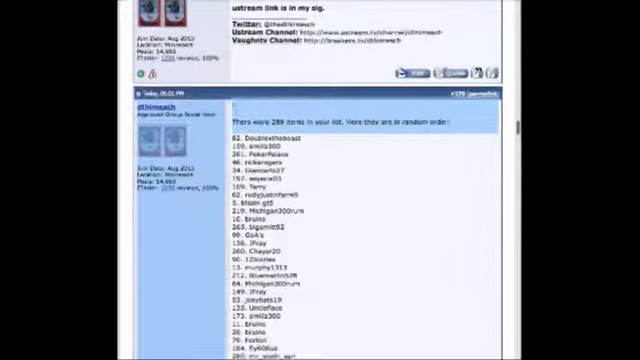
pyautogui.scroll(-3)
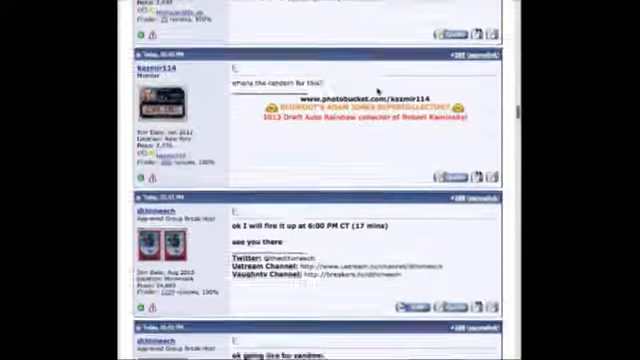
pyautogui.scroll(-3)
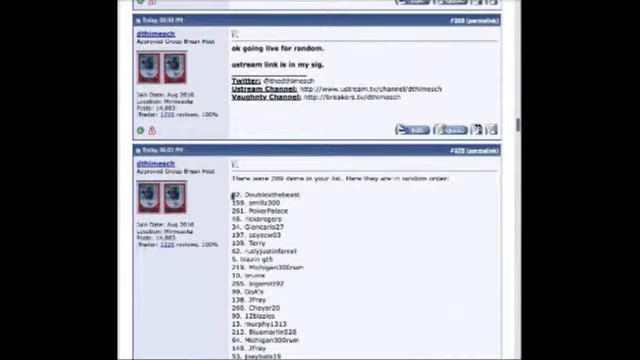
pyautogui.scroll(-3)
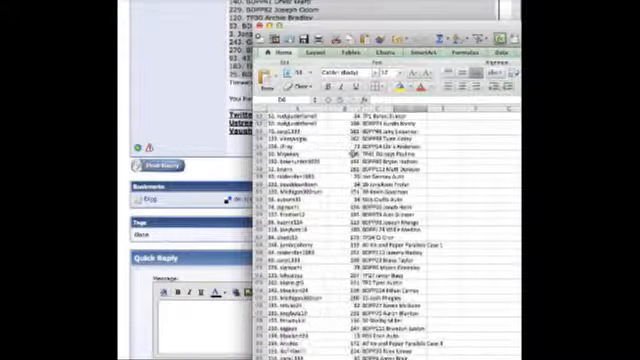
# Step: Scroll down the sheet to check slot names matched with cards
pyautogui.scroll(-3)
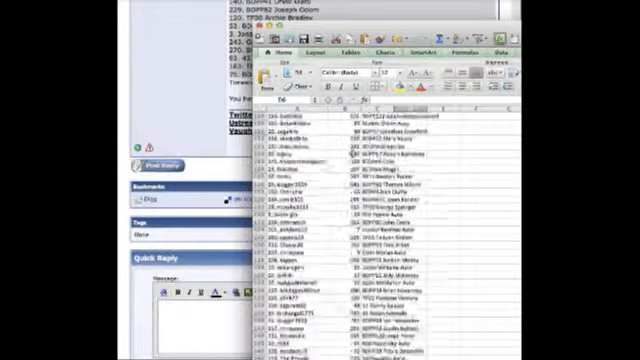
pyautogui.scroll(-3)
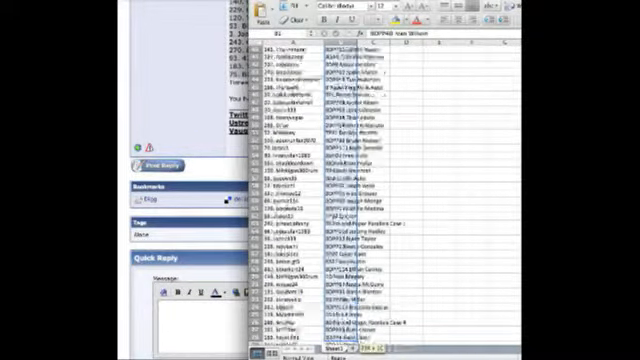
# Step: Scroll the slot-and-card sheet down to its final row
pyautogui.scroll(-3)
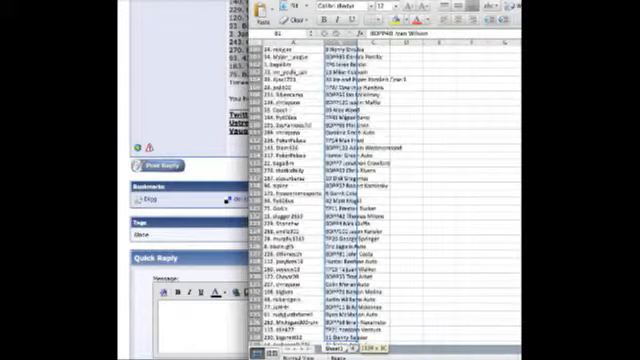
pyautogui.scroll(-3)
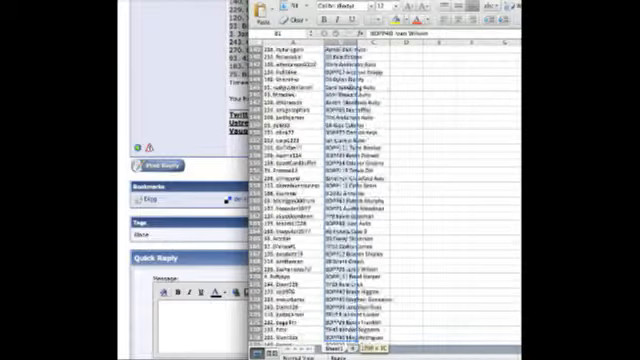
pyautogui.scroll(-3)
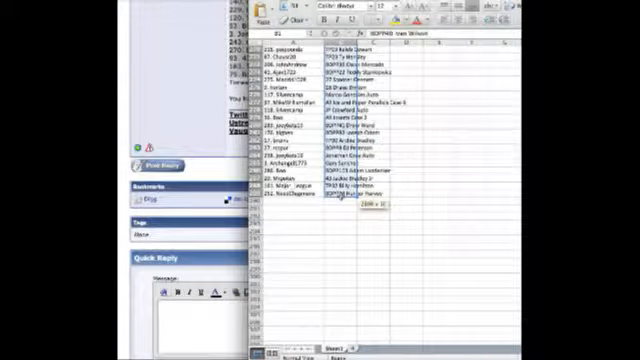
pyautogui.scroll(-3)
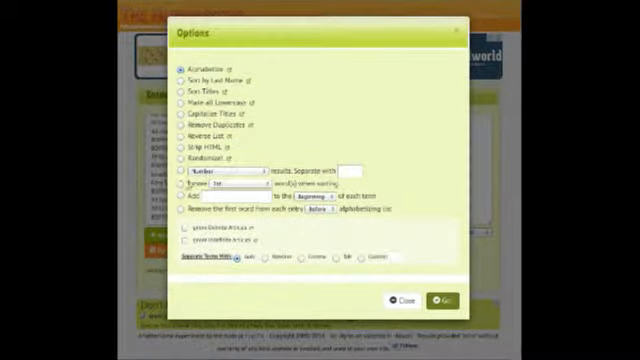
# Step: Choose the Add option and select its prefix text box
pyautogui.click(184, 197)
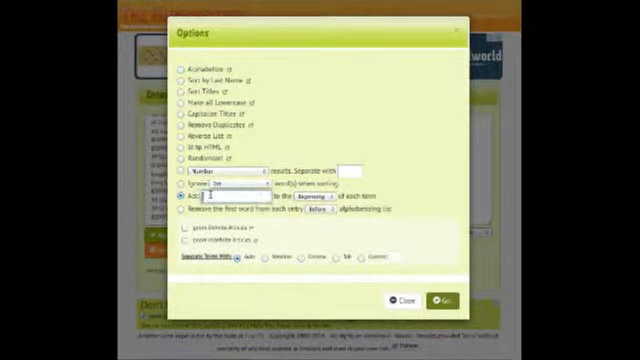
pyautogui.click(210, 198)
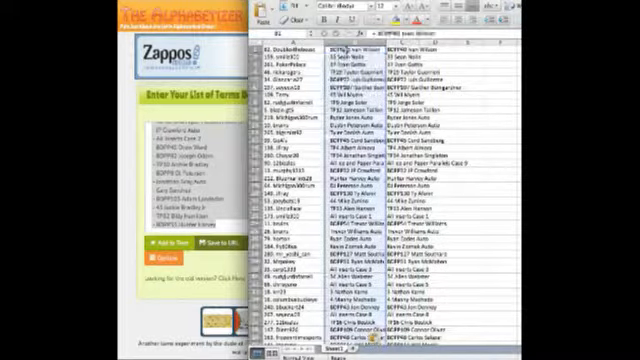
# Step: Scroll down the prefixed card column to its final rows
pyautogui.scroll(-3)
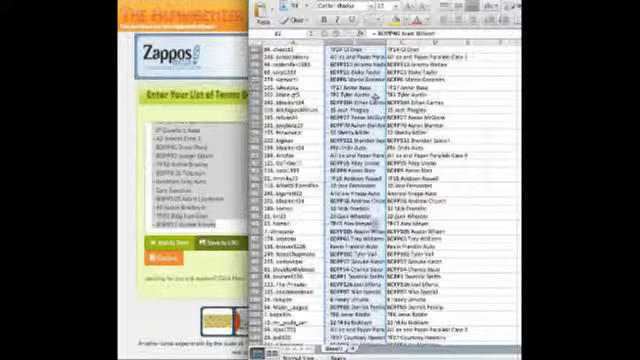
pyautogui.scroll(-3)
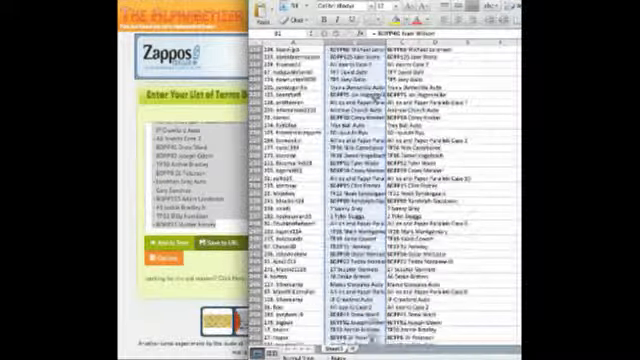
pyautogui.scroll(-3)
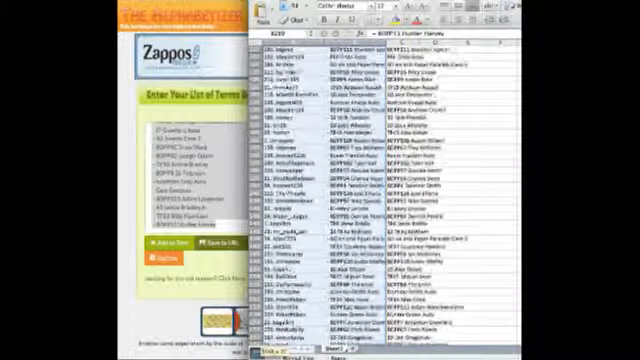
pyautogui.scroll(-3)
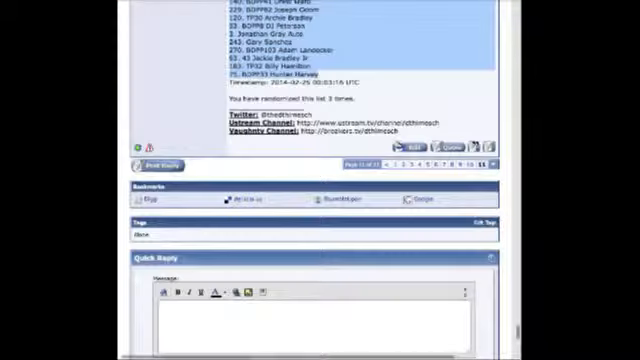
# Step: Scroll down the thread to the new post pairing slots with cards
pyautogui.scroll(-3)
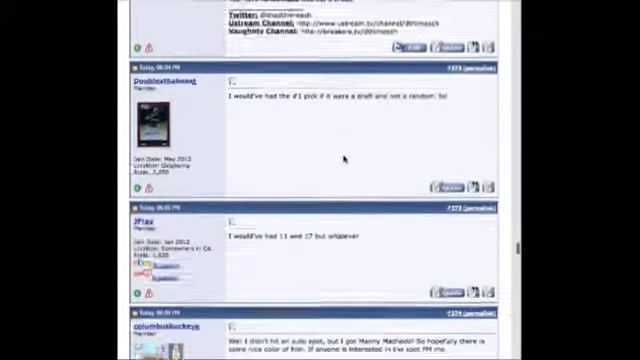
pyautogui.scroll(-3)
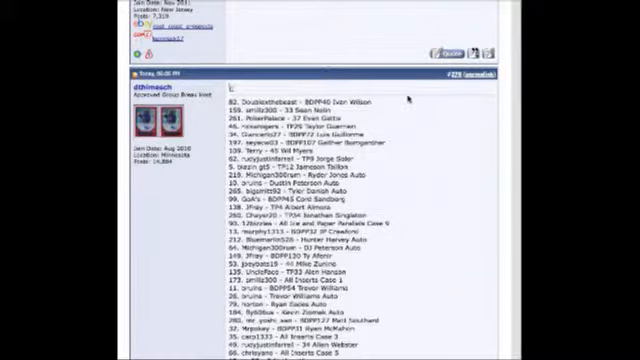
pyautogui.scroll(-3)
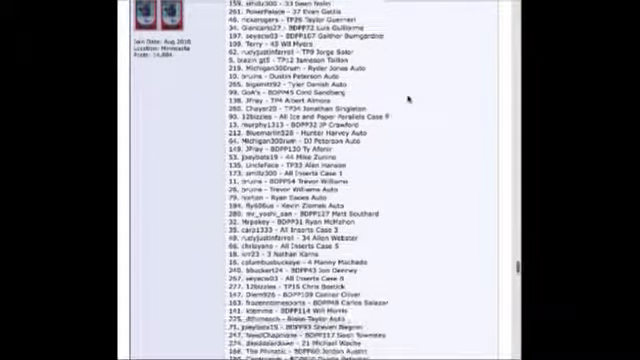